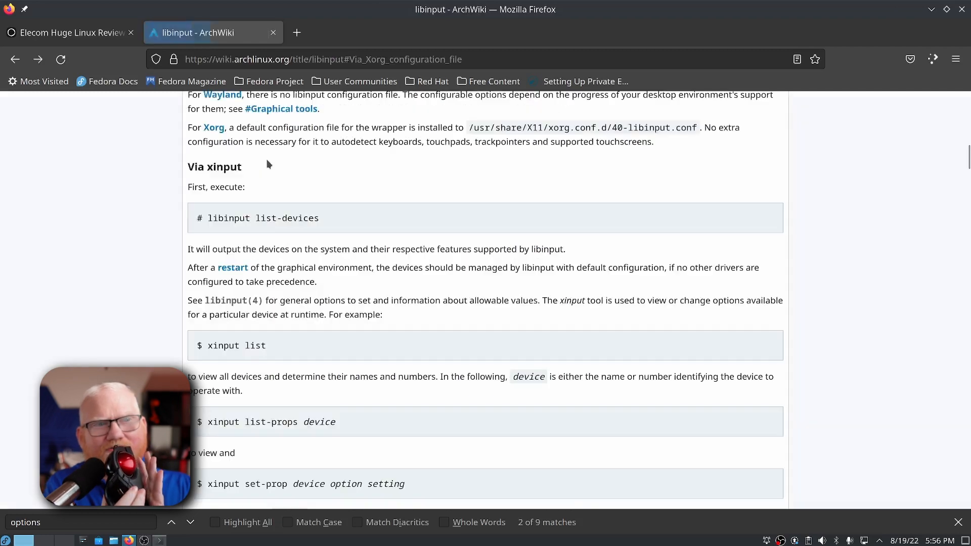
# - Open the libinput(4) man page and scroll through options like LeftHanded and NaturalScrolling
pyautogui.click(232, 301)
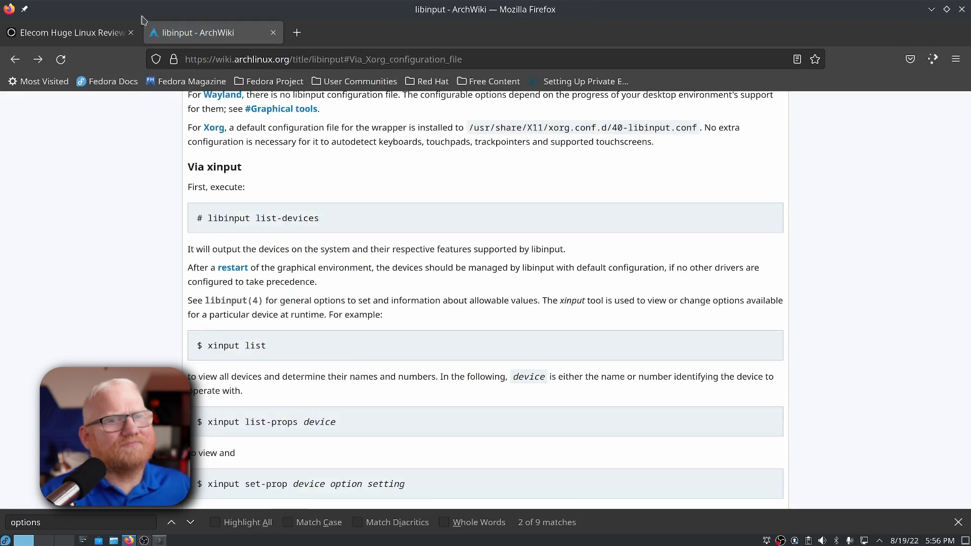
pyautogui.click(232, 300)
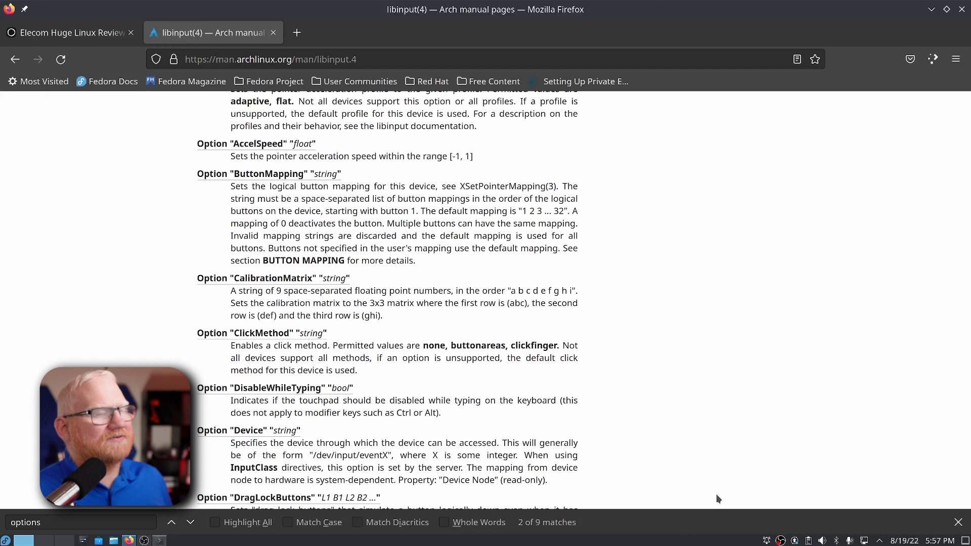
pyautogui.moveTo(415, 392)
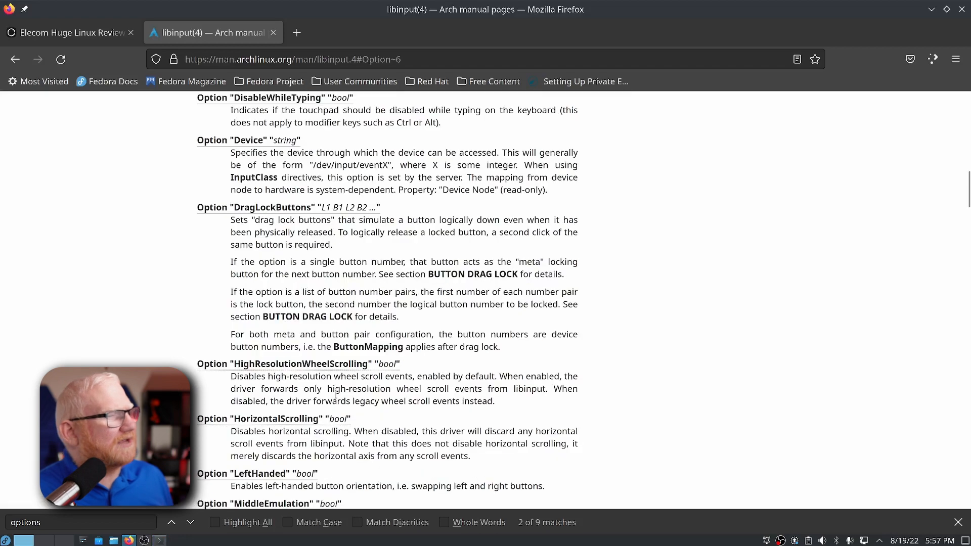
pyautogui.scroll(-3)
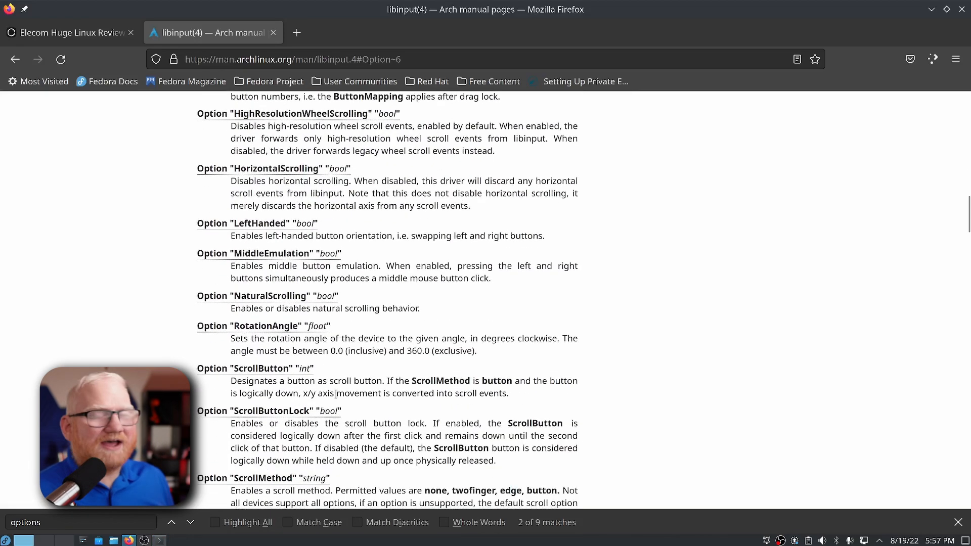